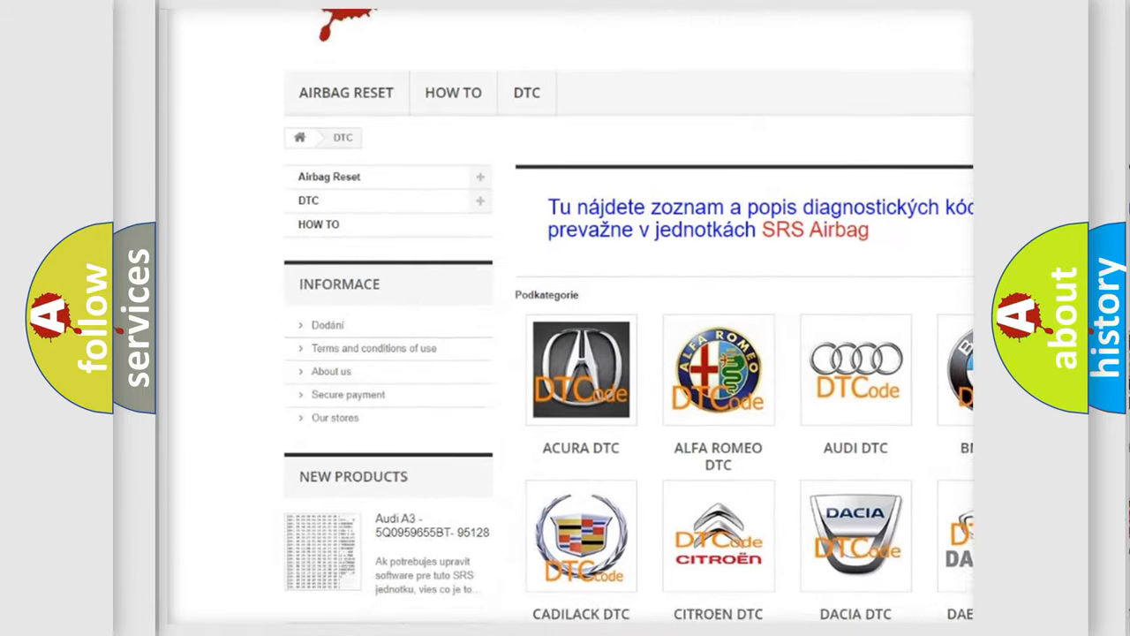
pyautogui.scroll(-3)
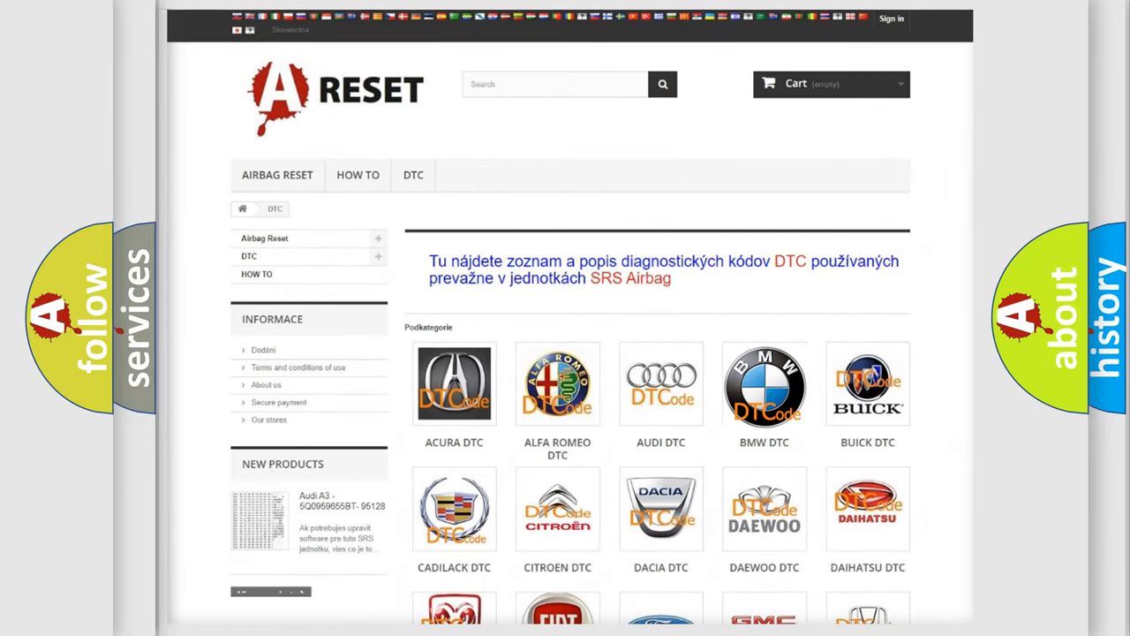
pyautogui.scroll(-3)
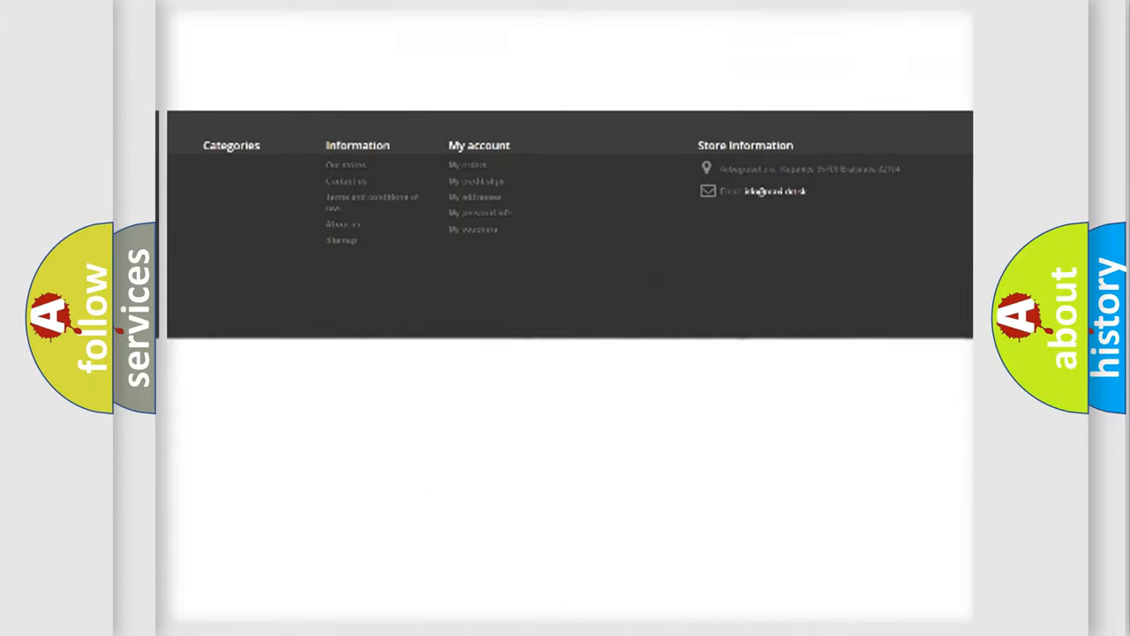